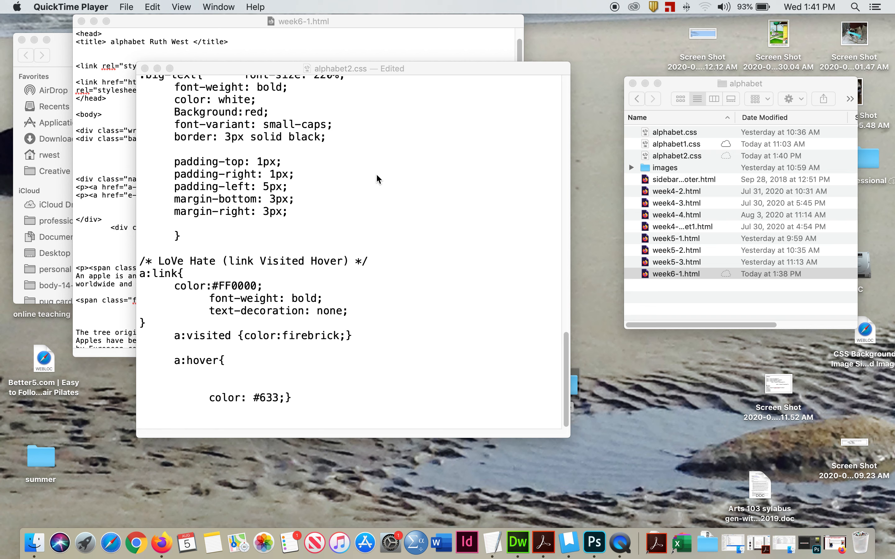
mouse_move(364, 209)
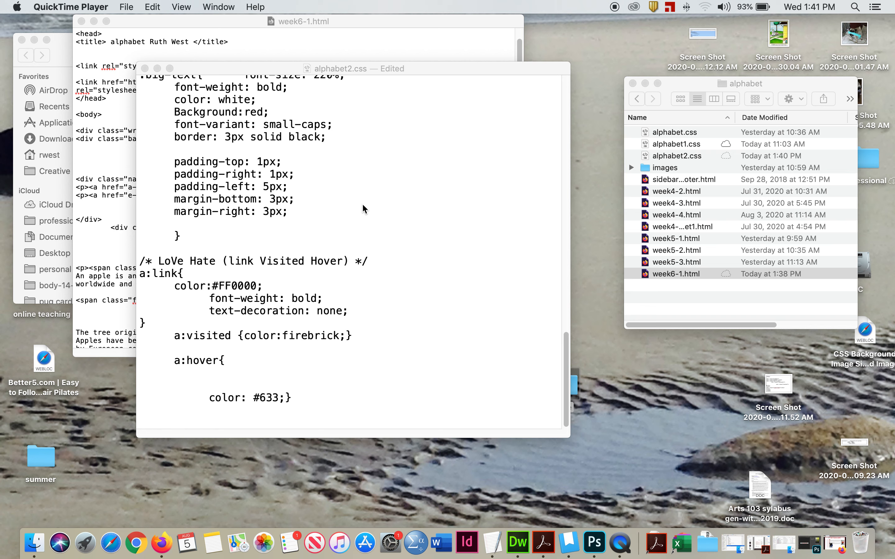
mouse_move(159, 263)
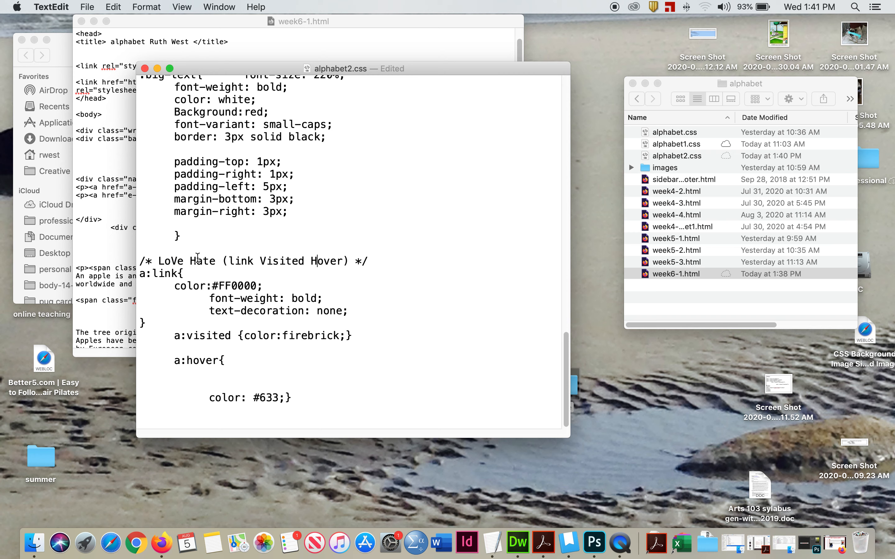
mouse_move(367, 271)
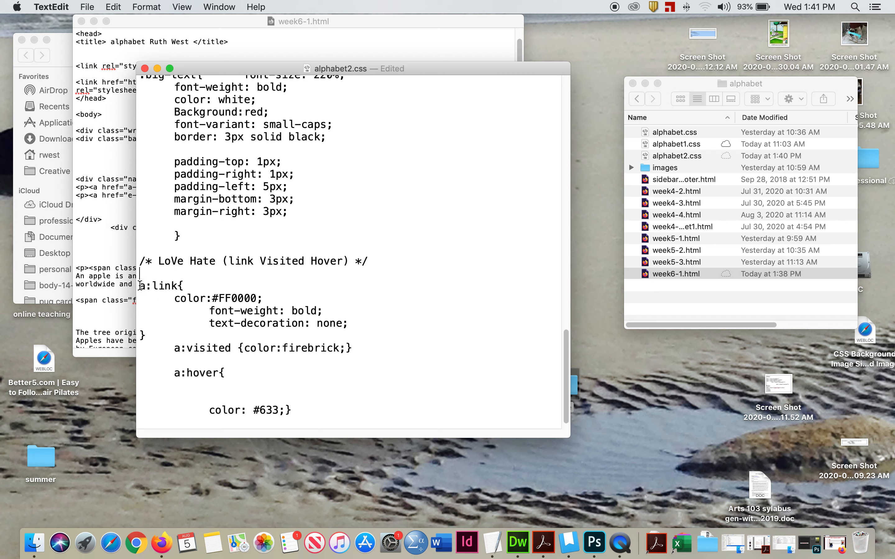
- Highlight the a:link and a:hover selectors, then position the cursor in the hover rule
double_click(160, 285)
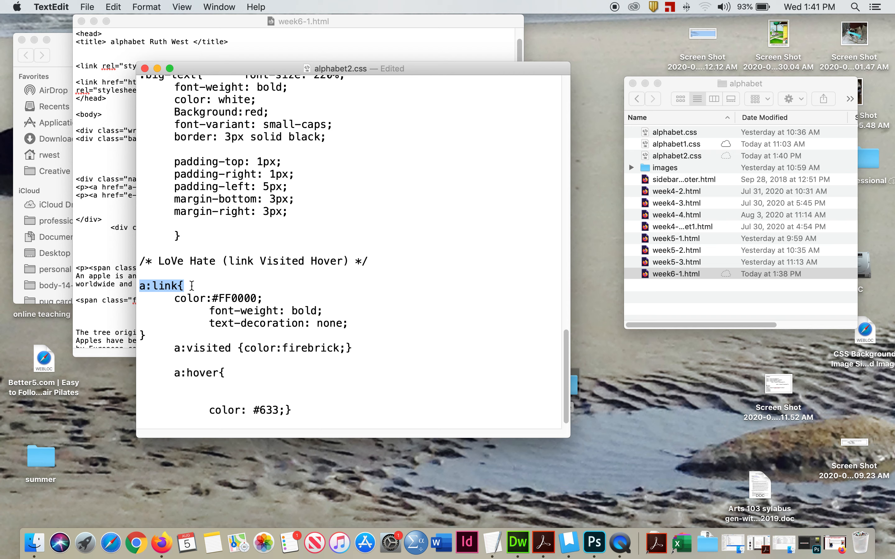
mouse_move(174, 348)
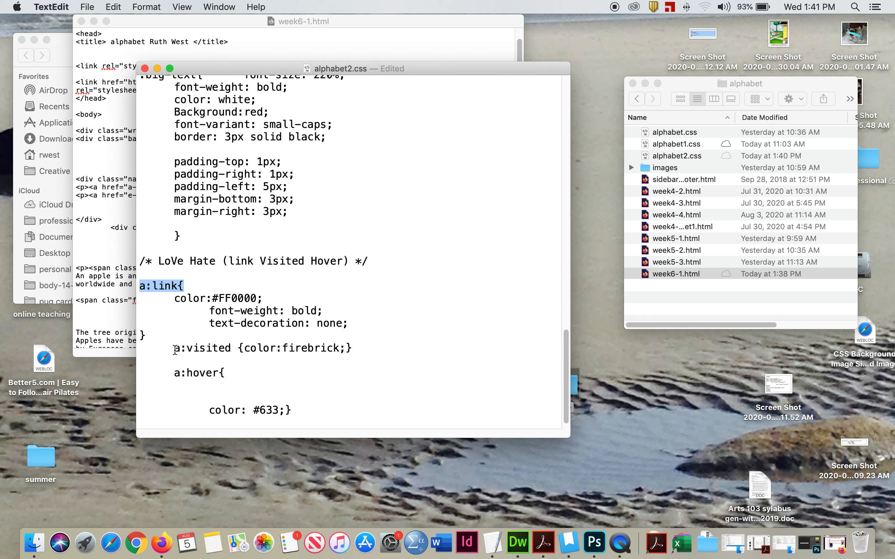
double_click(193, 373)
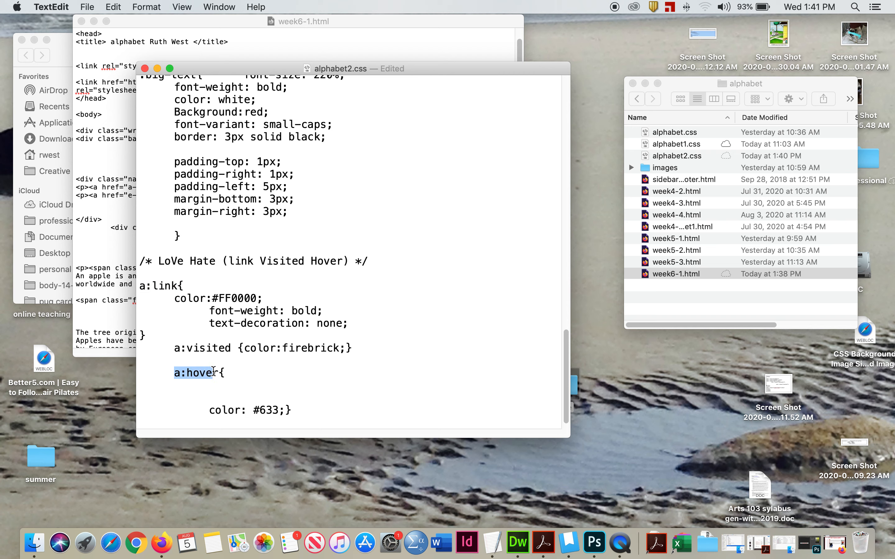
click(216, 390)
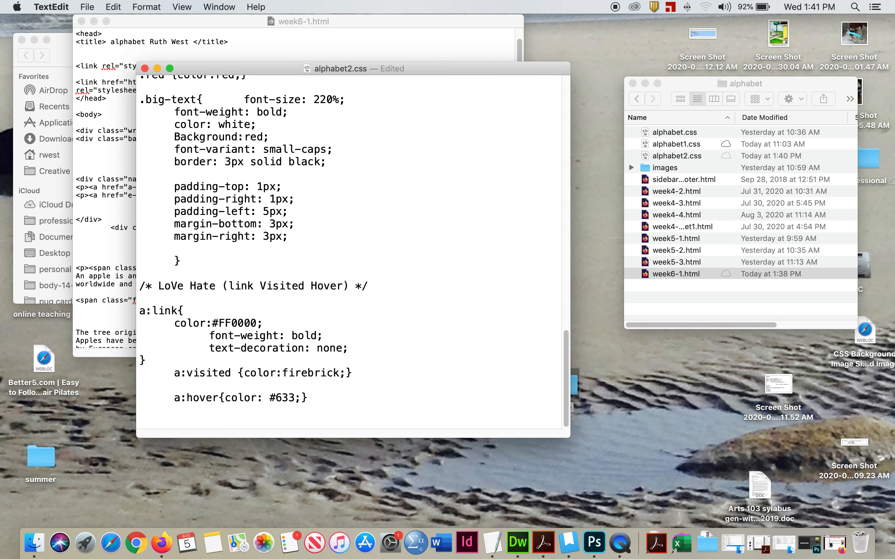
- Save alphabet2.css via File > Save and add a new line after float: left in .nav
click(87, 6)
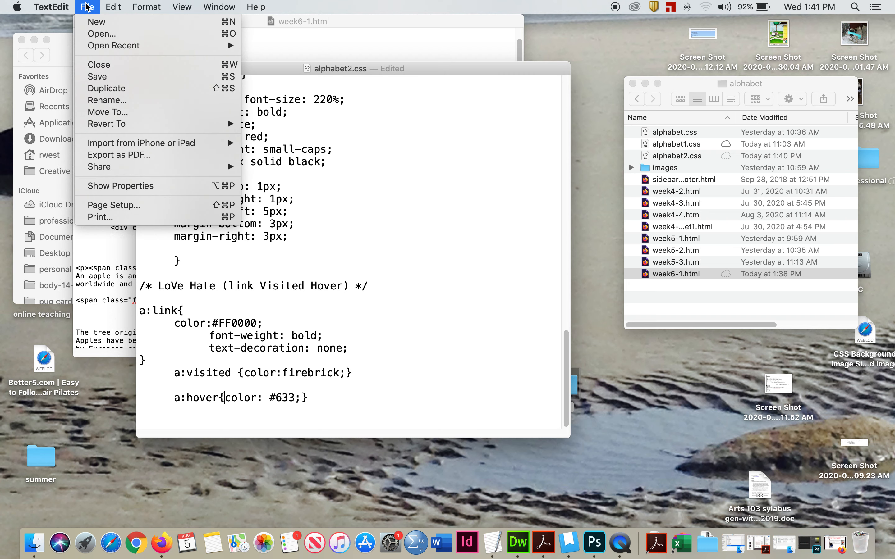
click(97, 77)
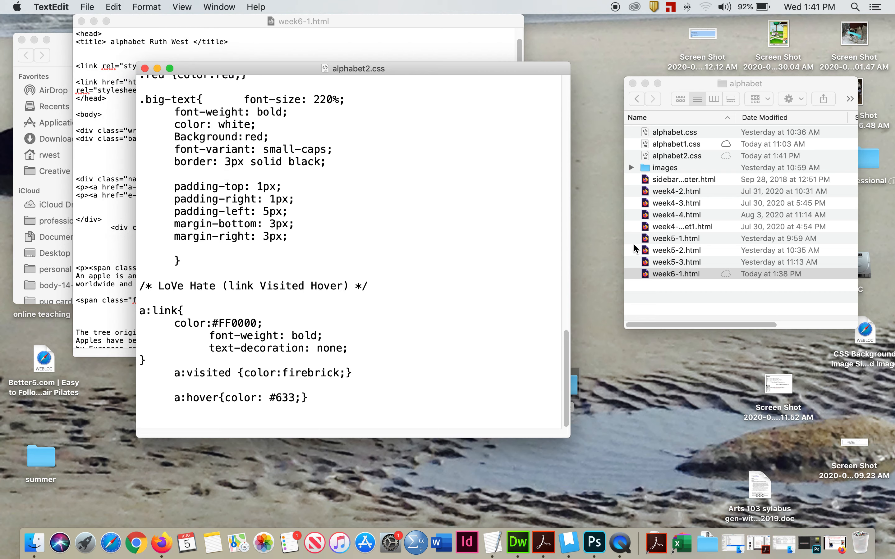
double_click(675, 274)
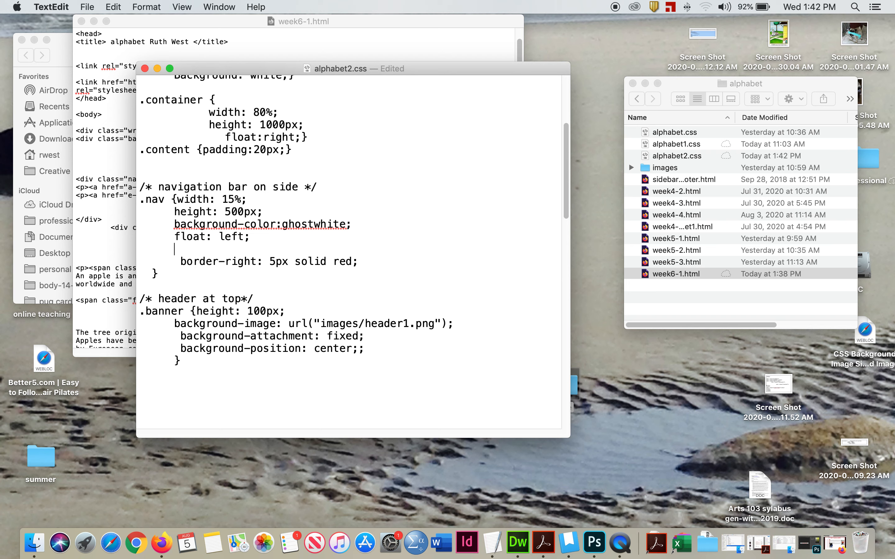
- Add padding-left: 10px; to the .nav rule, save with Cmd+S and switch to the browser
text(paddin)
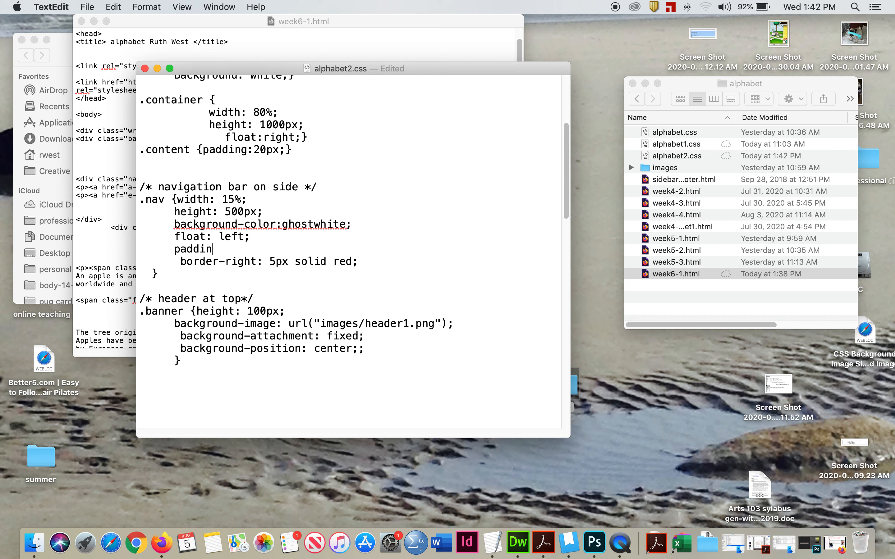
text(f)
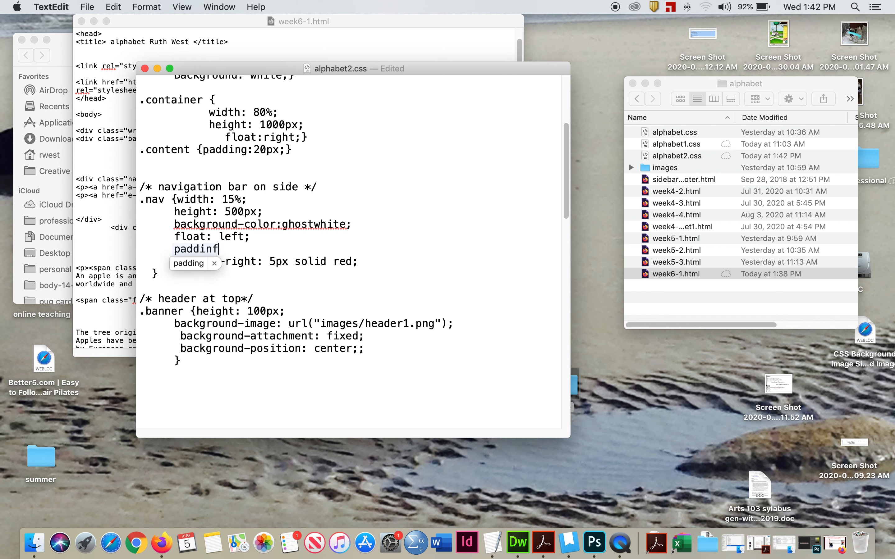
key(Return)
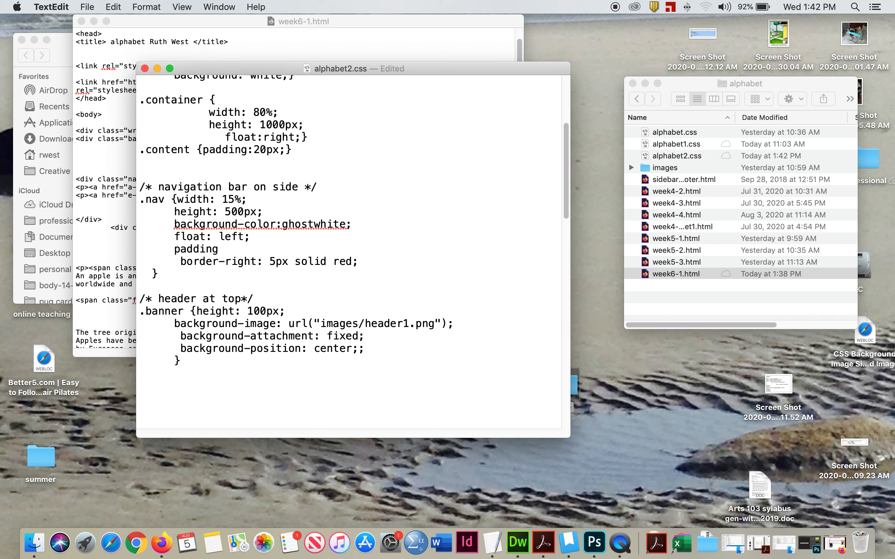
text(-left;)
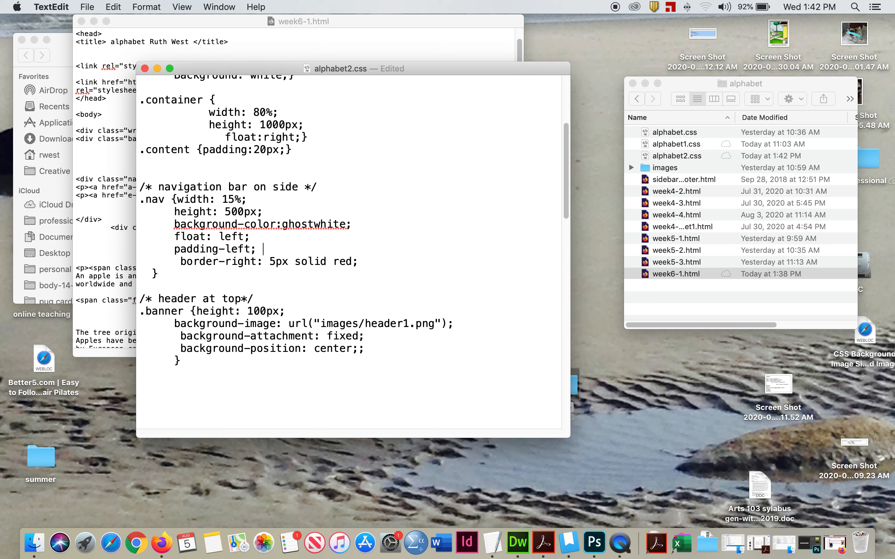
key(backspace)
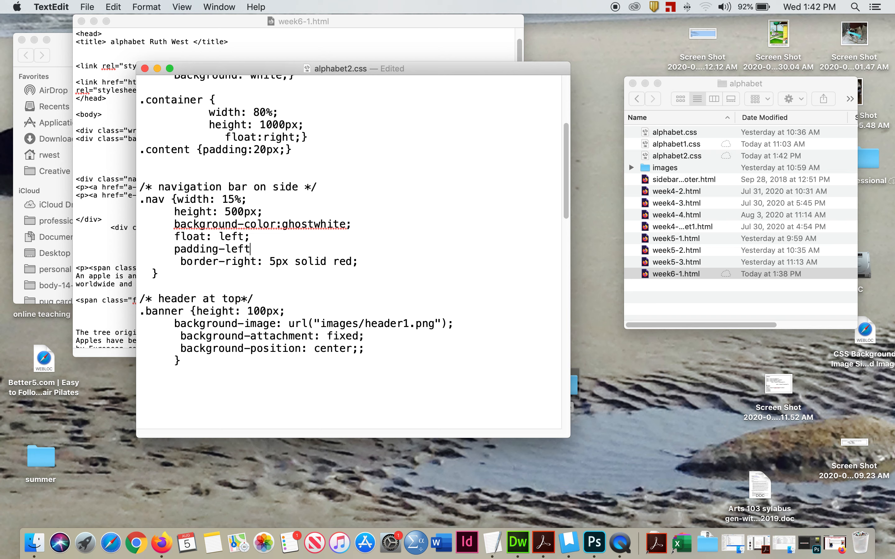
text(: 10)
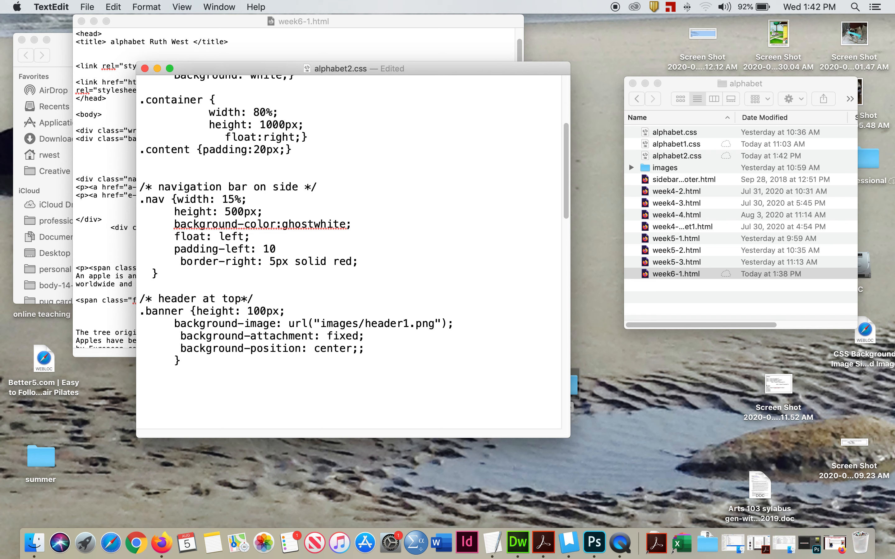
text(px;)
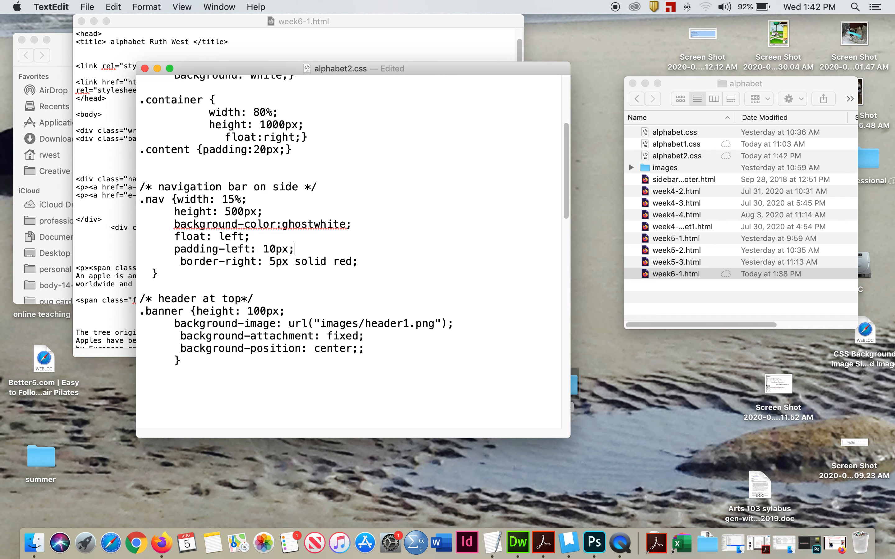
key(cmd+s)
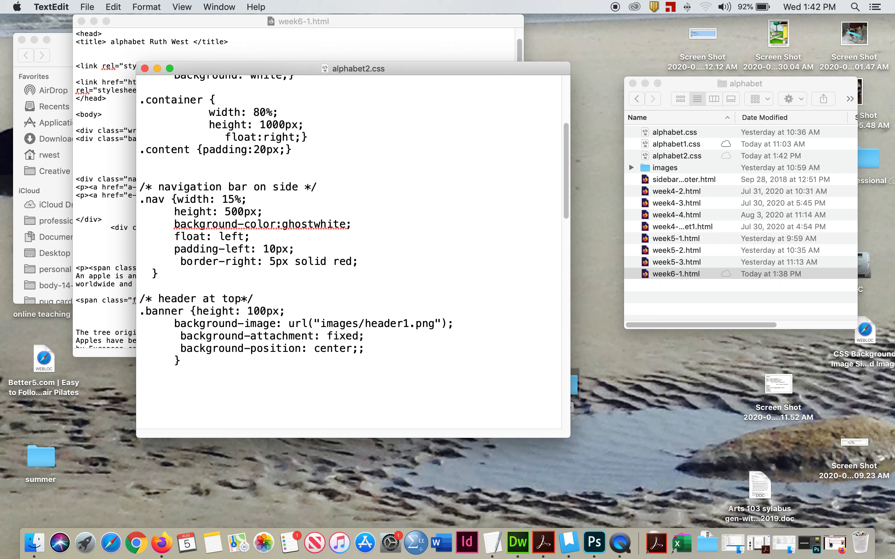
click(676, 273)
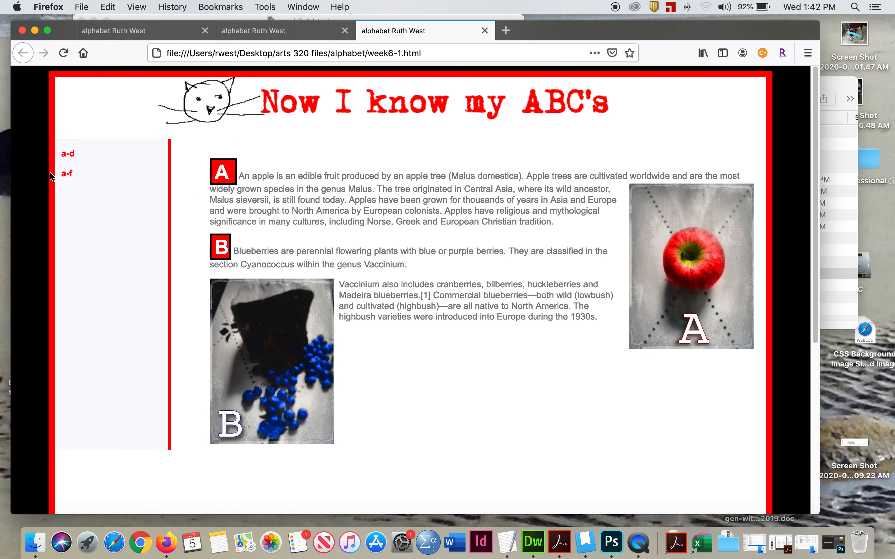
mouse_move(850, 193)
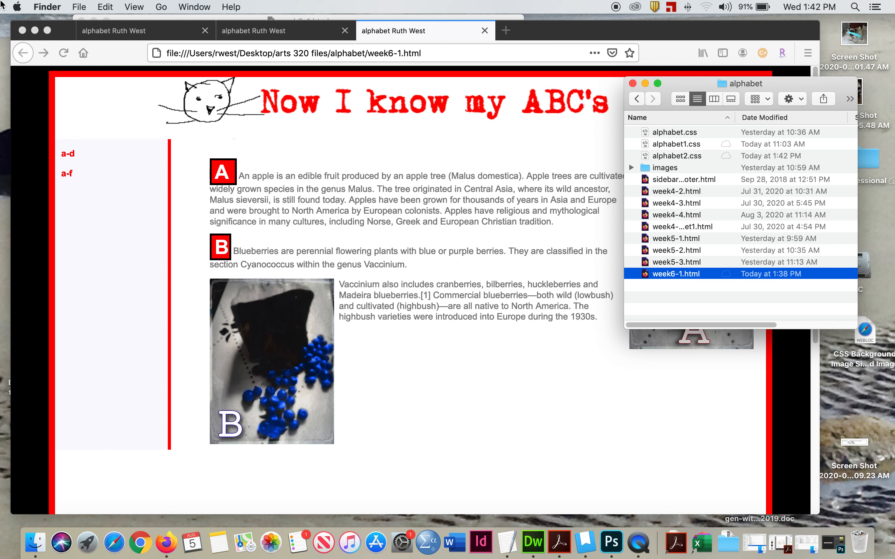
- Reload week6-1.html in Firefox so the nav links show the 10px left padding
click(24, 31)
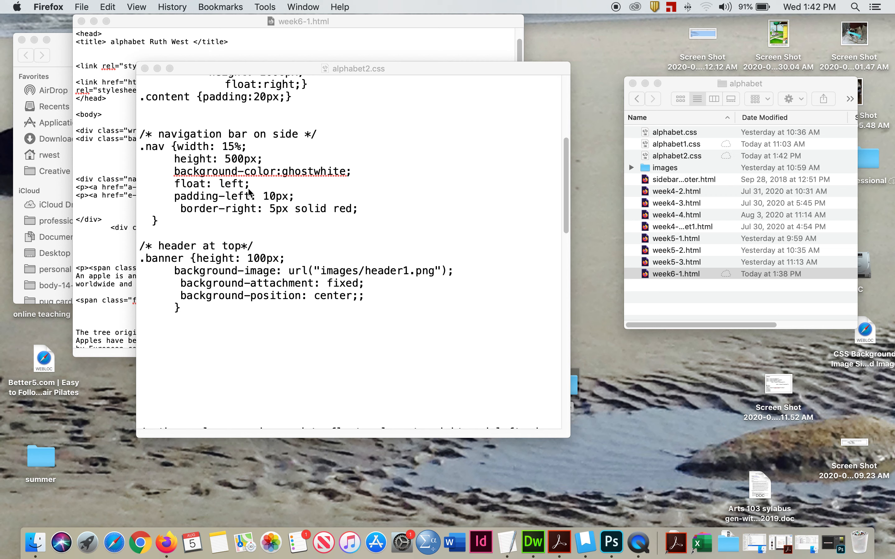
mouse_move(272, 204)
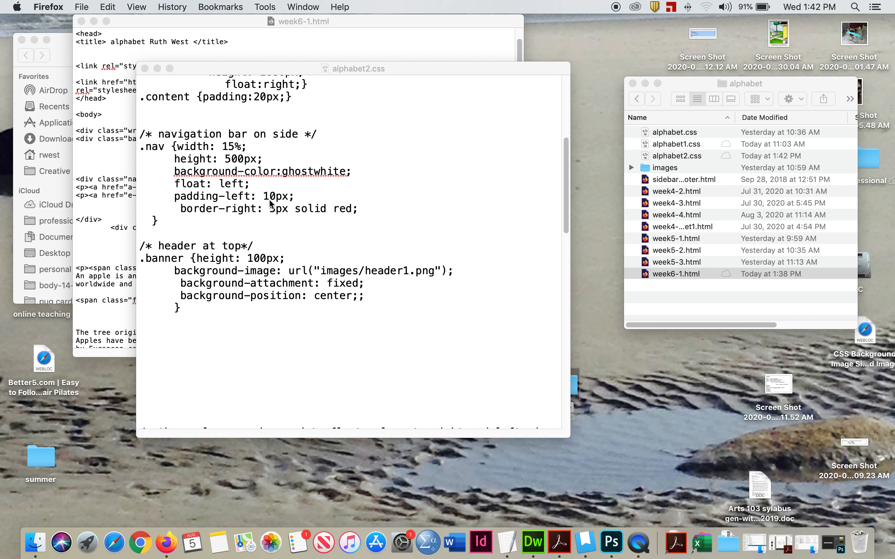
mouse_move(287, 200)
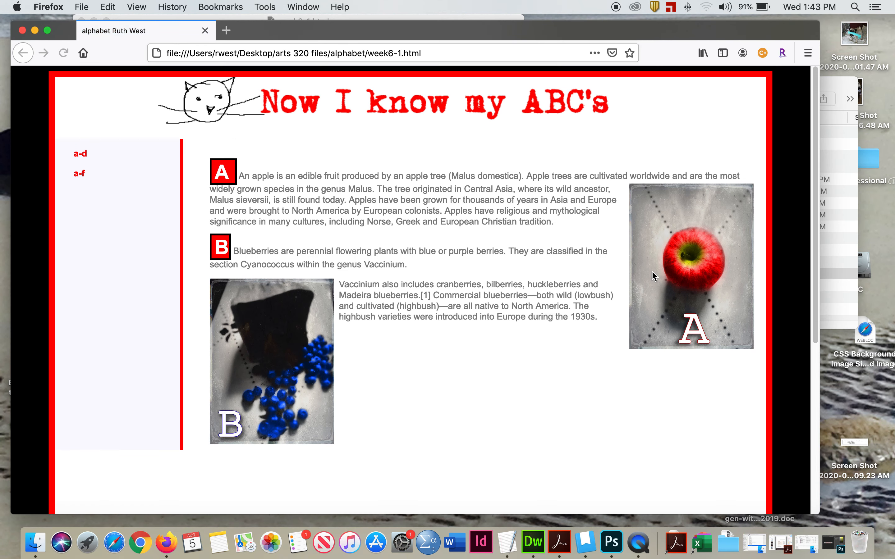
mouse_move(819, 251)
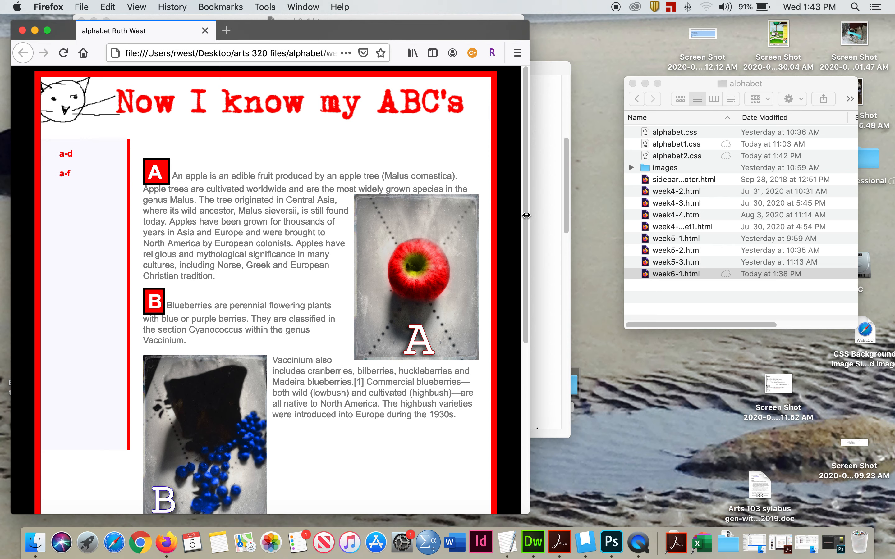
- Narrow the Firefox window by dragging its right edge left and scroll to check the reflow
drag(525, 215, 468, 215)
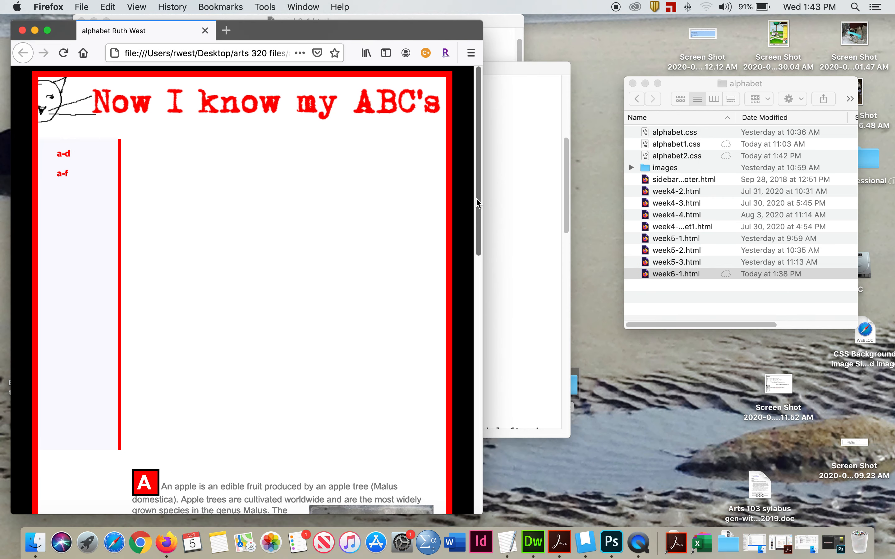
scroll(down, 3)
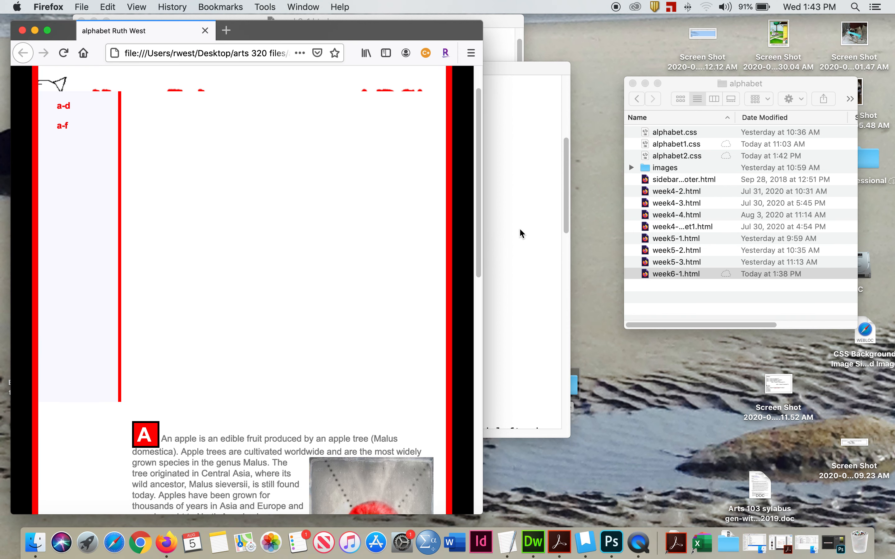
mouse_move(395, 89)
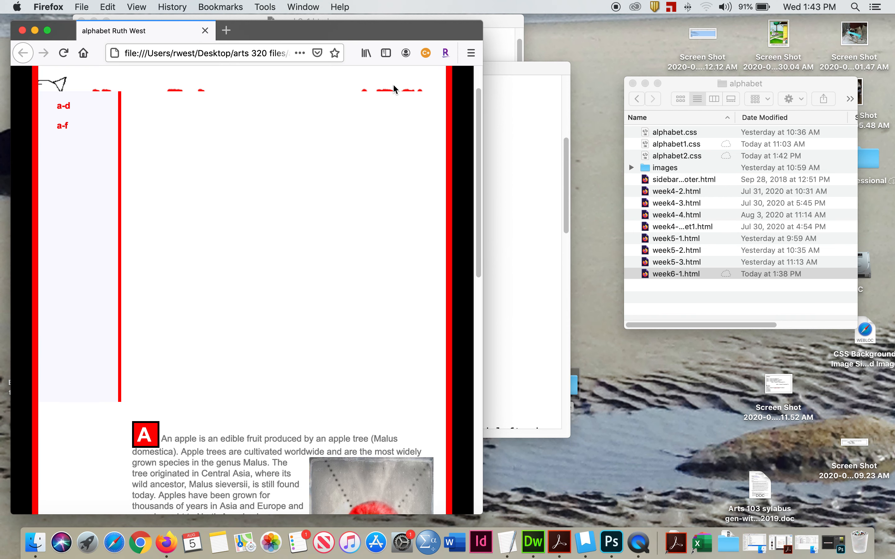